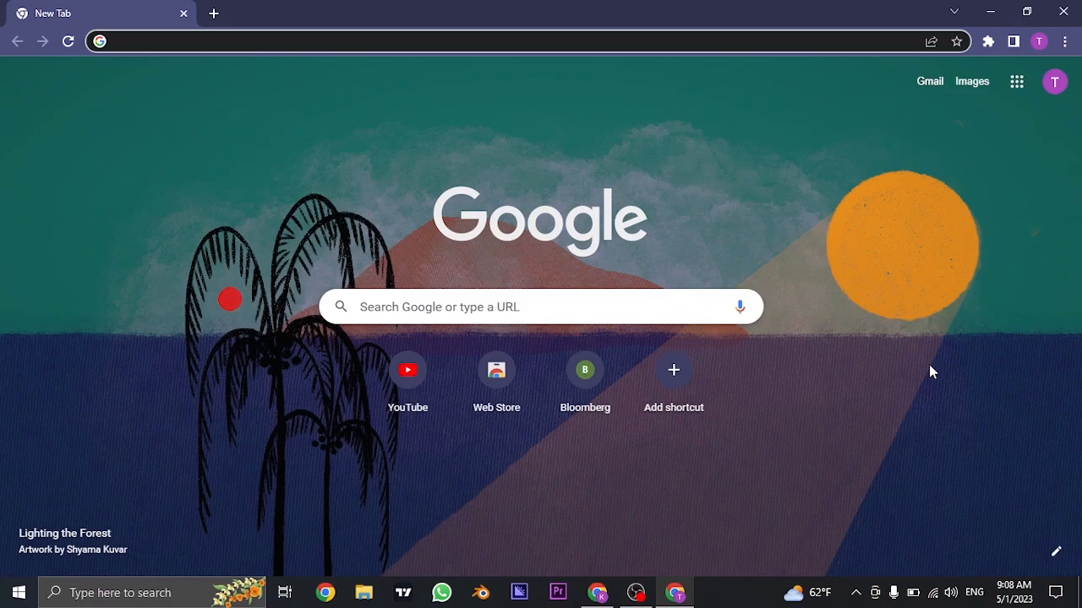
# Search the web for 'log on to netbank' from the address bar.
pyautogui.write('log on to netbank')
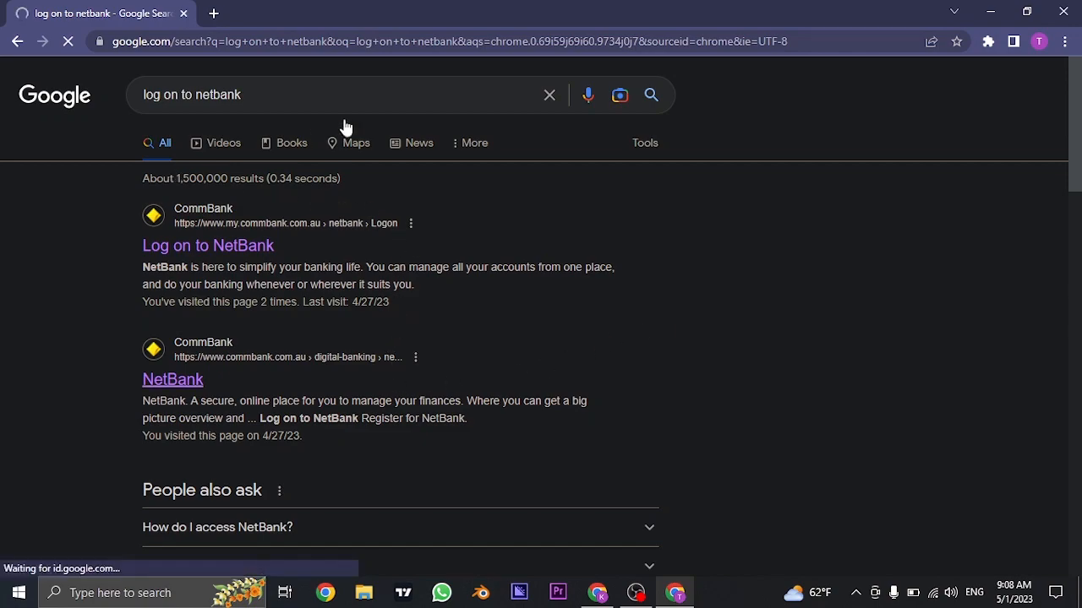
pyautogui.moveTo(245, 100)
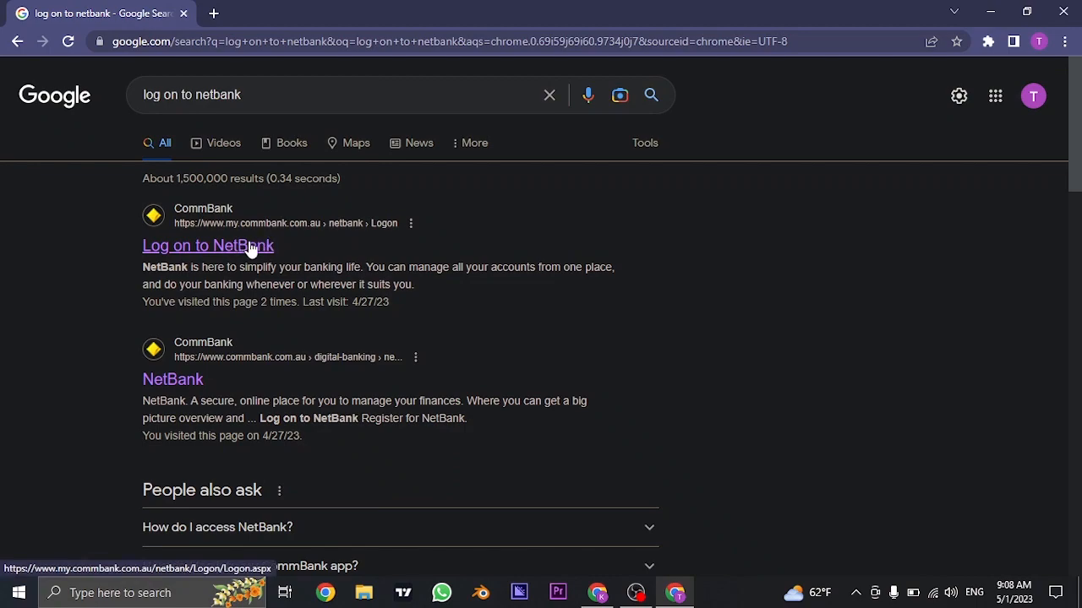
# Go from the CommBank search result to NetBank's 'I've forgotten my log on details' page.
pyautogui.click(206, 245)
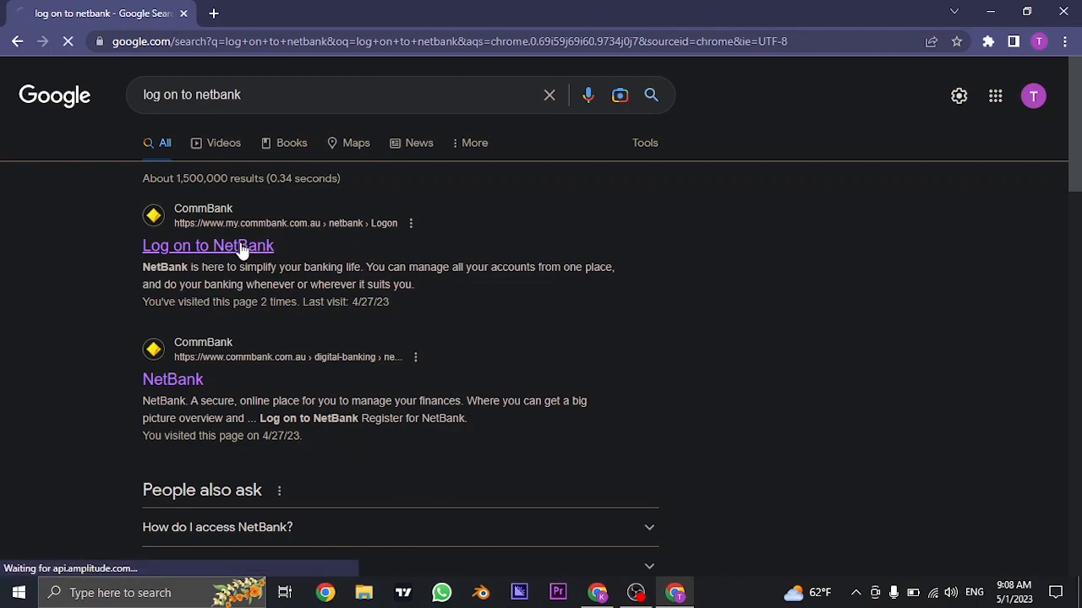
pyautogui.click(206, 245)
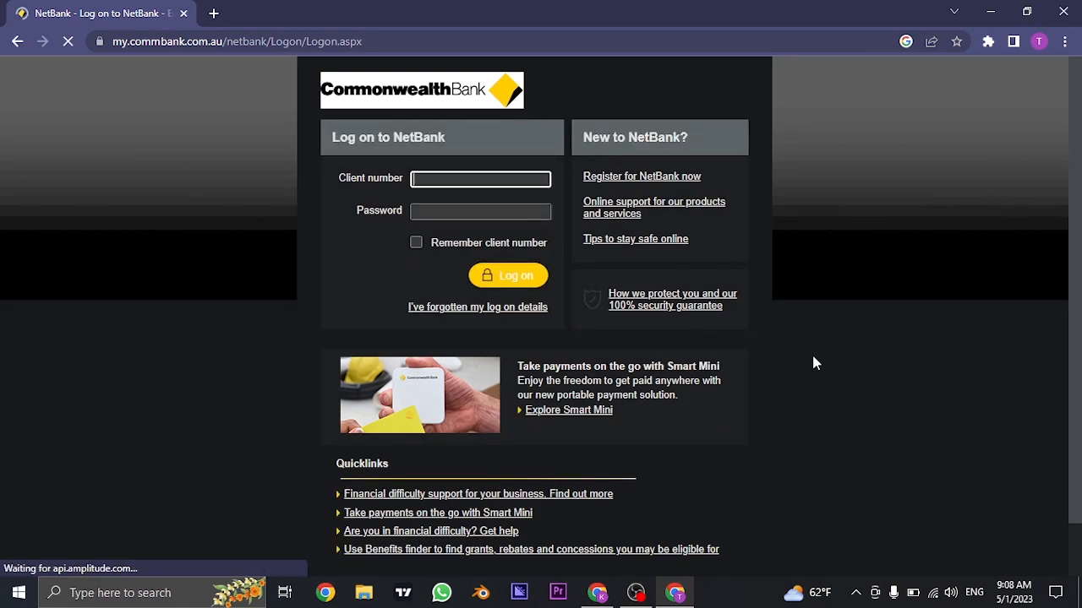
pyautogui.moveTo(724, 223)
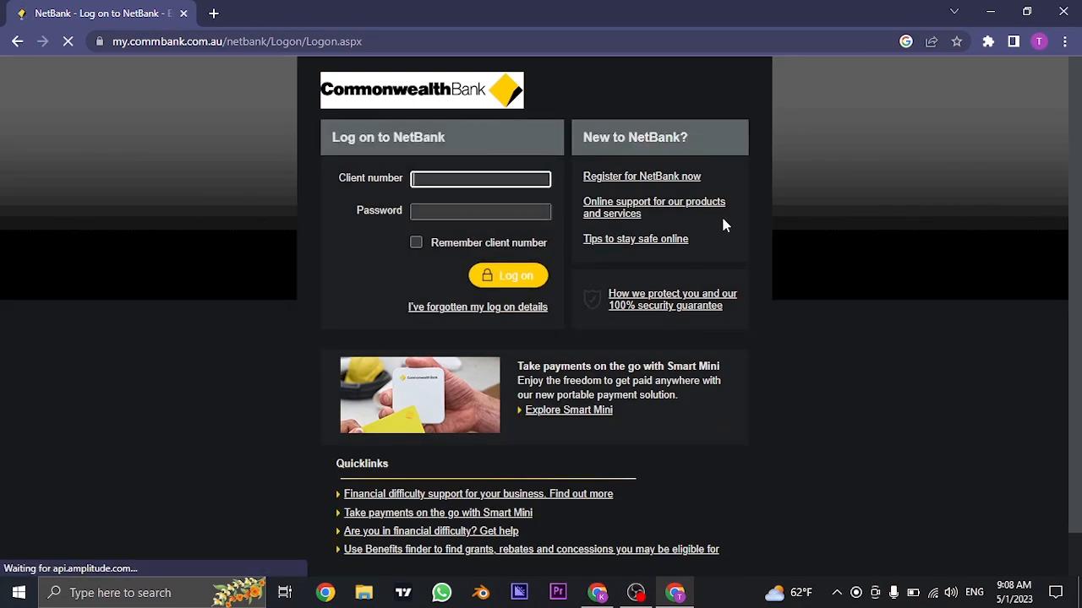
pyautogui.moveTo(641, 247)
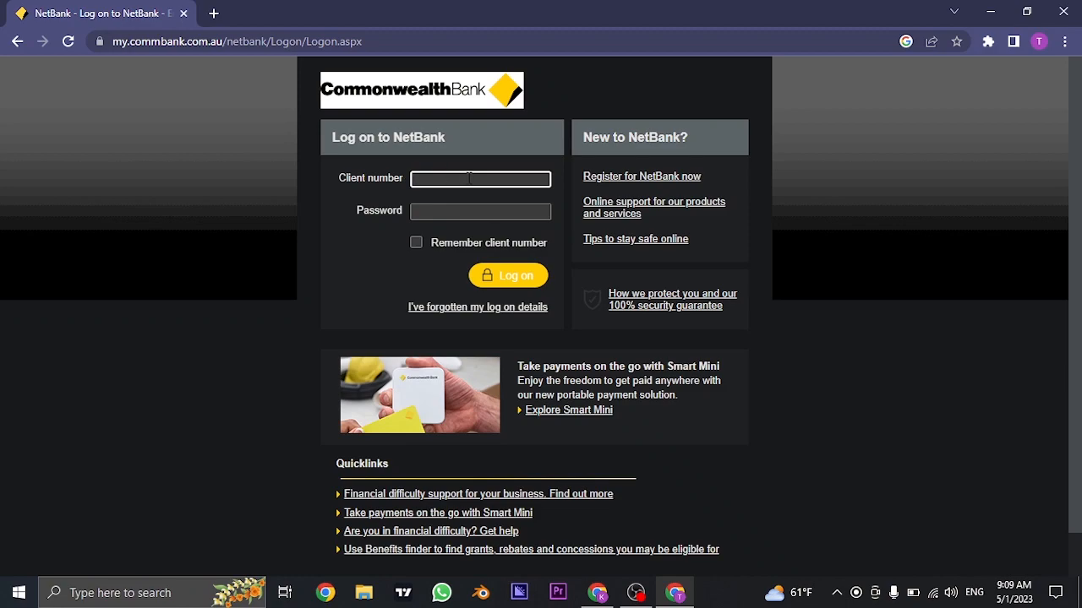
pyautogui.click(480, 212)
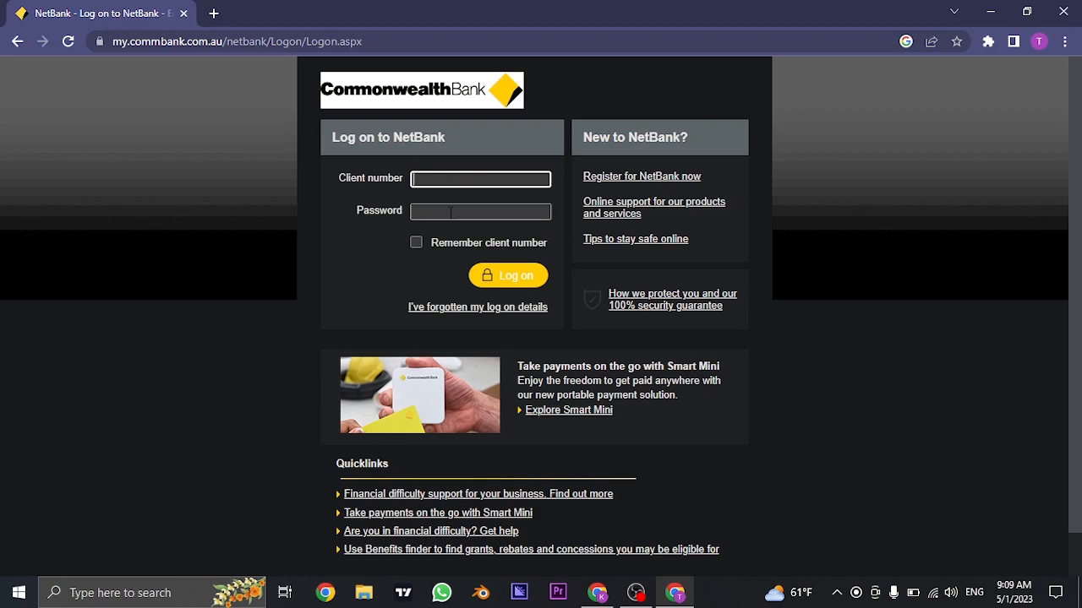
pyautogui.moveTo(463, 311)
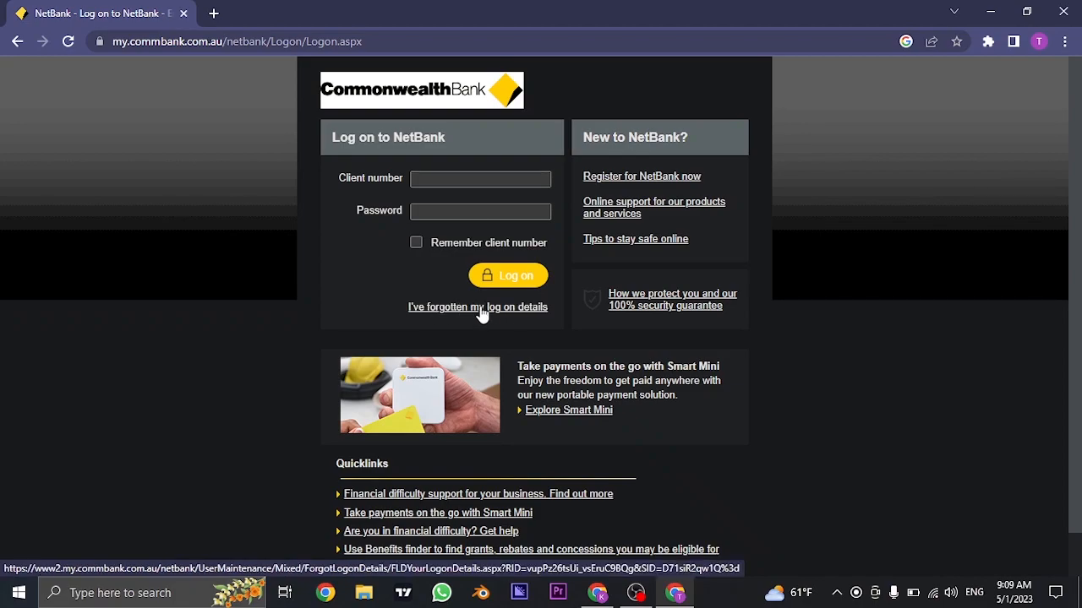
pyautogui.click(476, 307)
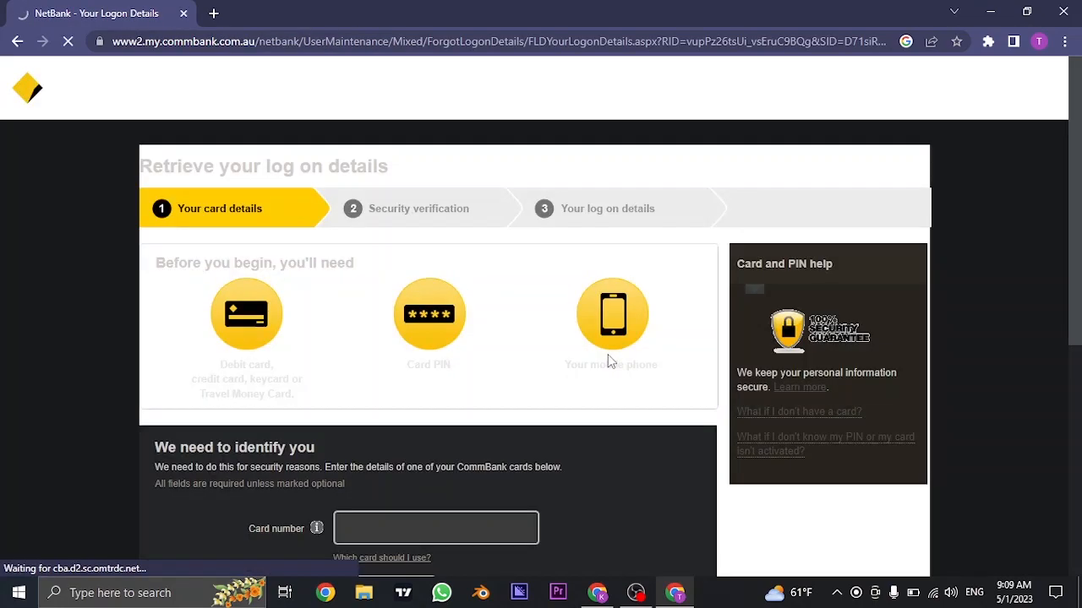
# Scroll through the Retrieve your log on details card form and back up.
pyautogui.scroll(-3)
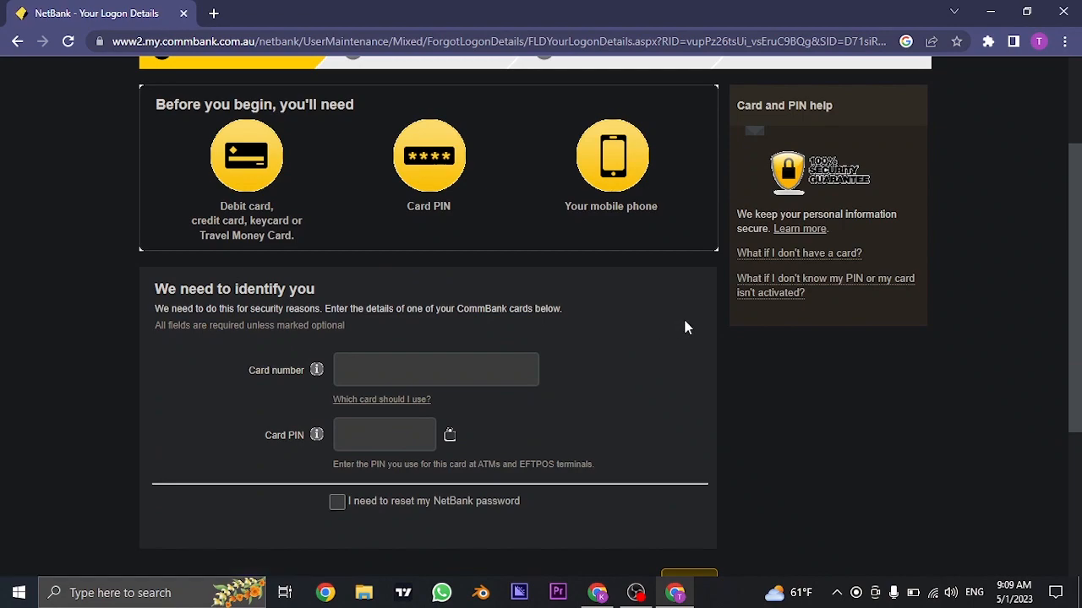
pyautogui.scroll(-3)
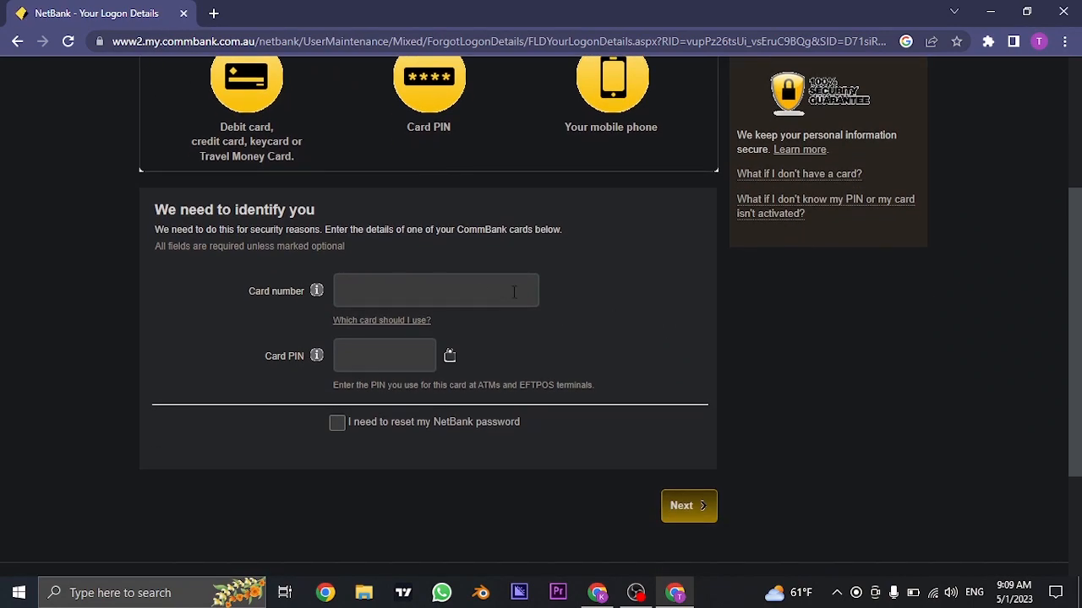
pyautogui.moveTo(683, 374)
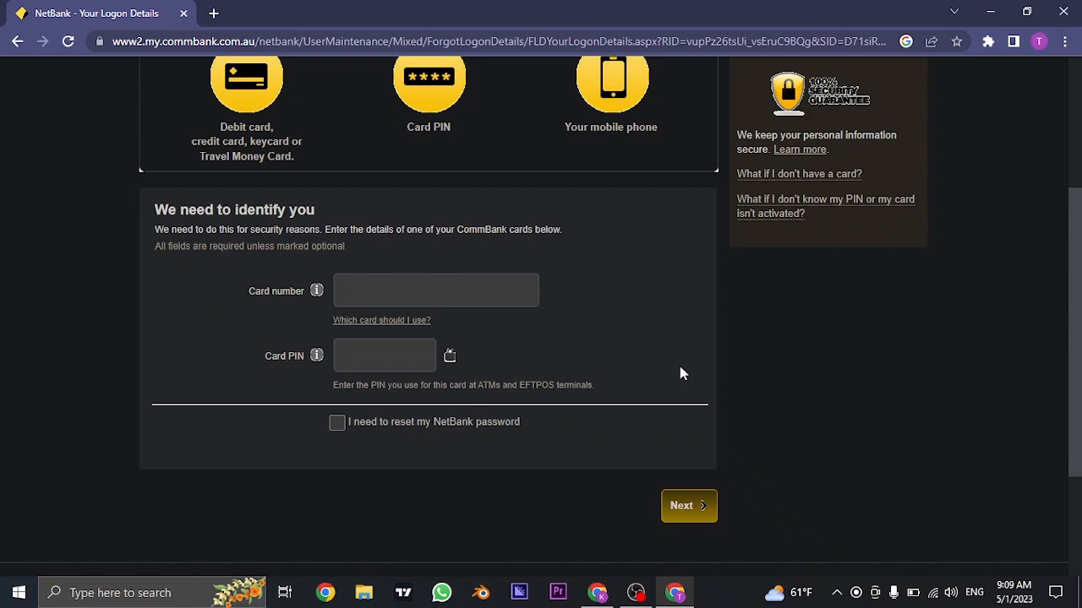
pyautogui.scroll(3)
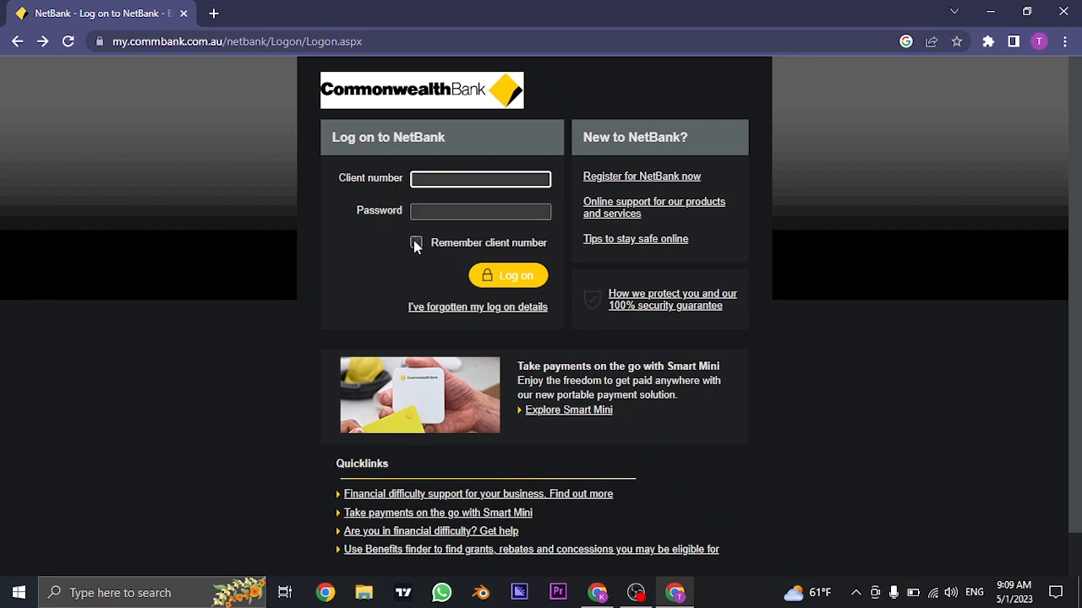
# Tick 'Remember client number' on the log on page and start a blank tab.
pyautogui.click(415, 243)
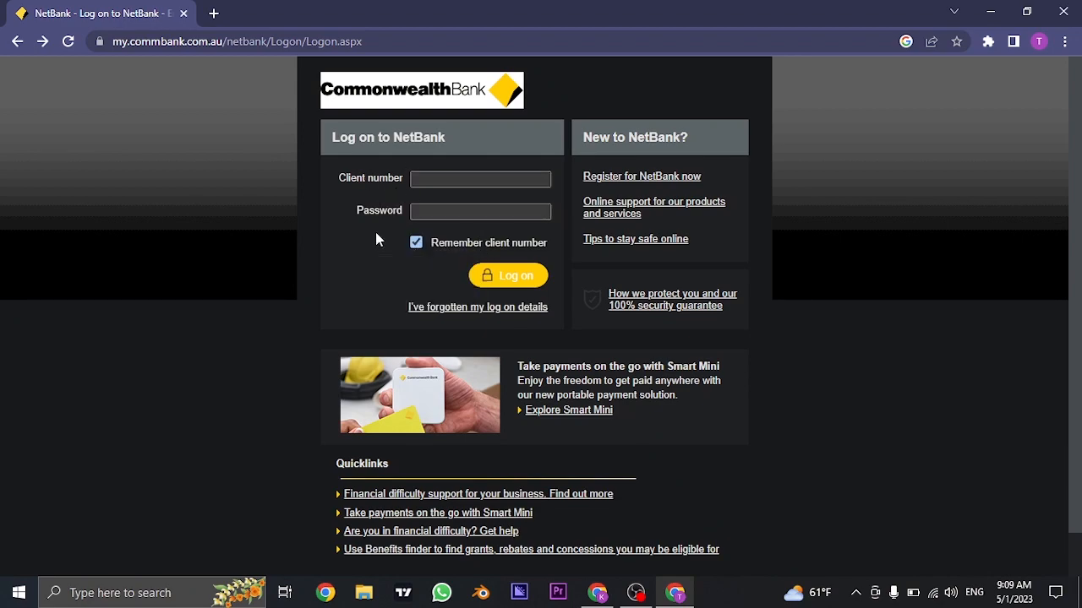
pyautogui.moveTo(455, 241)
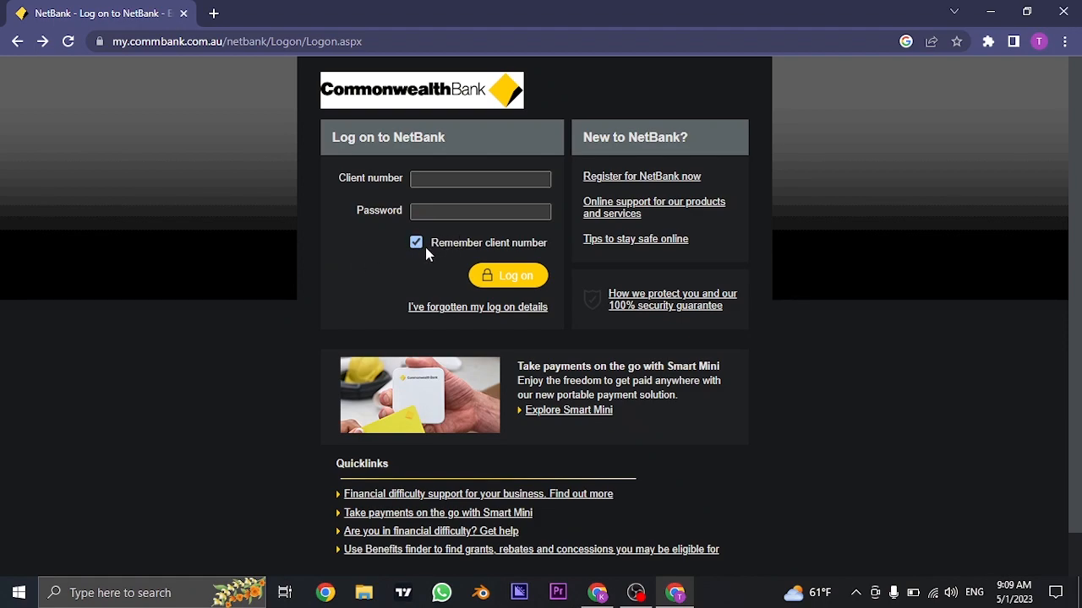
pyautogui.moveTo(522, 284)
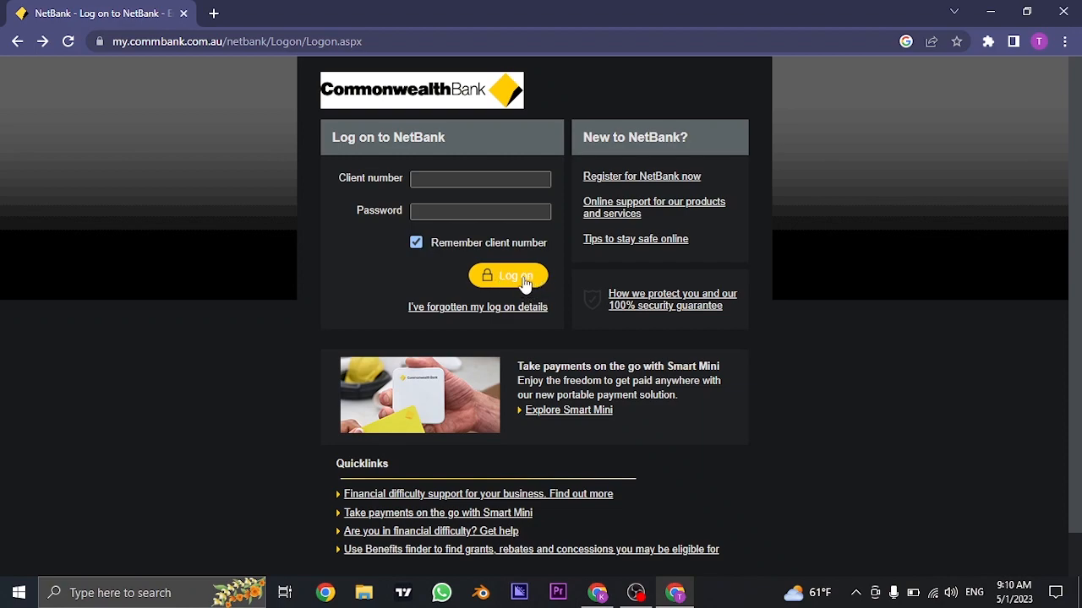
pyautogui.moveTo(414, 284)
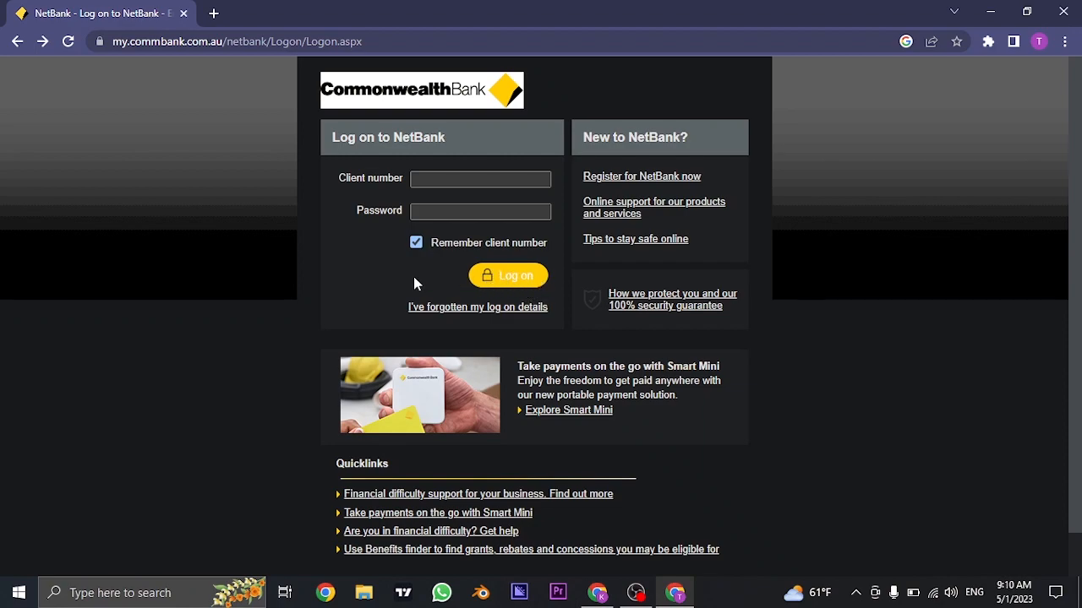
pyautogui.moveTo(352, 294)
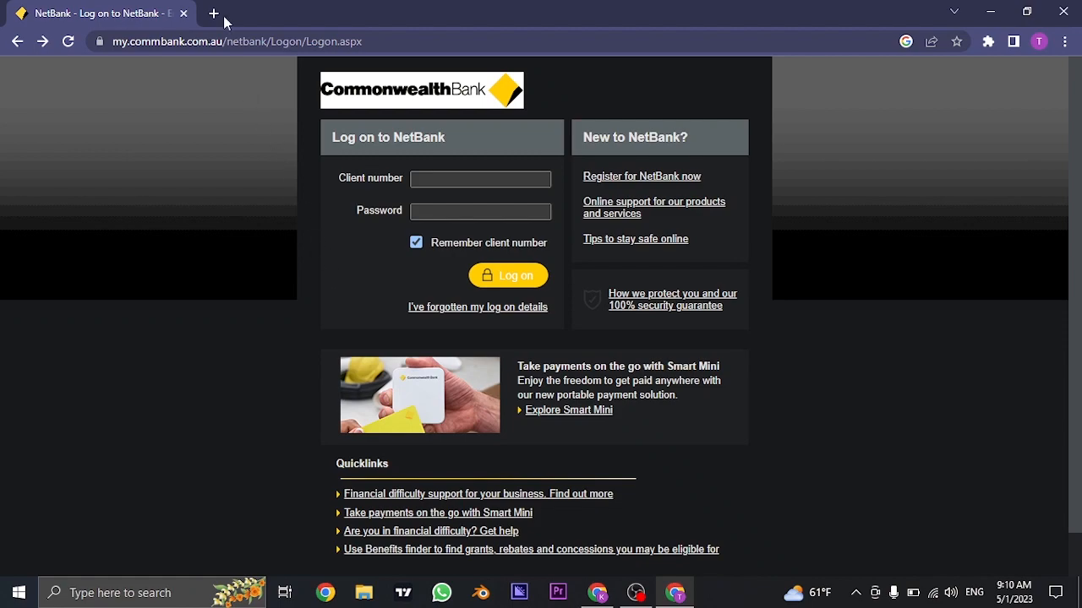
pyautogui.click(213, 14)
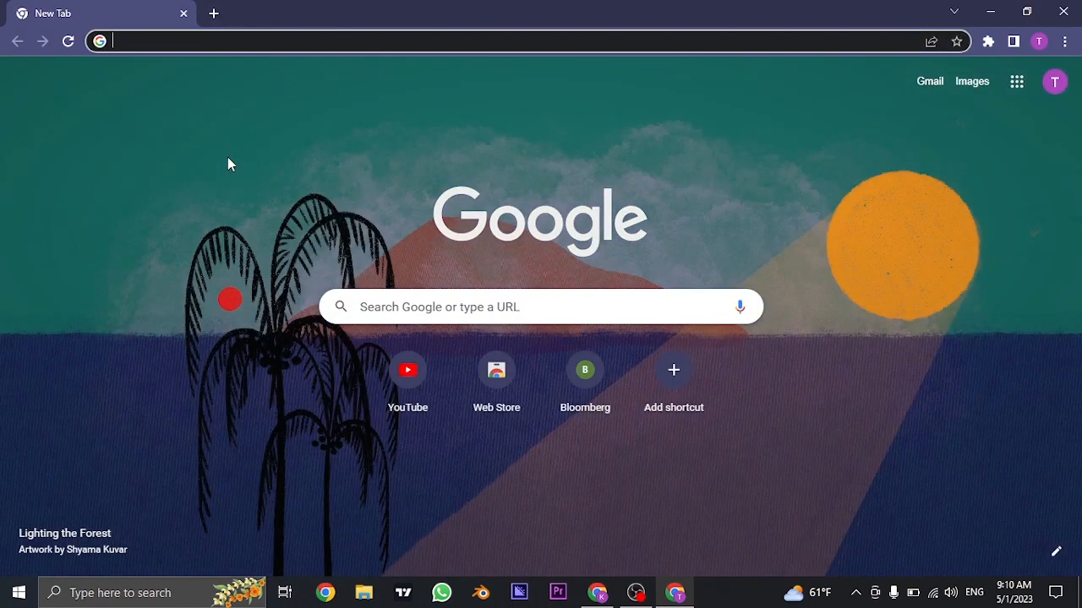